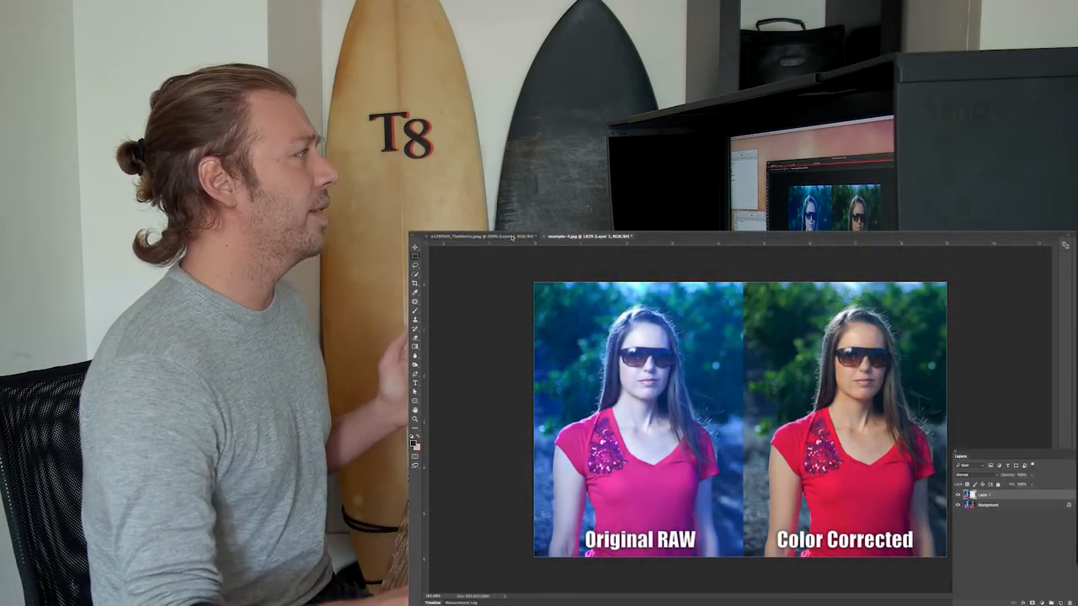
- Bring the composite film-still document to the front from the document tab bar
click(485, 236)
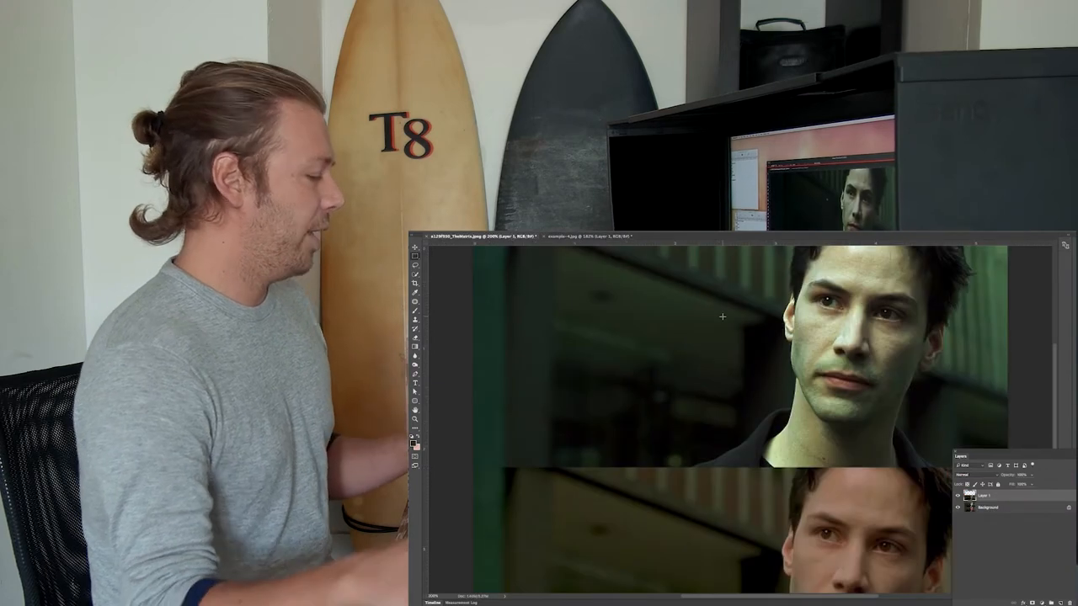